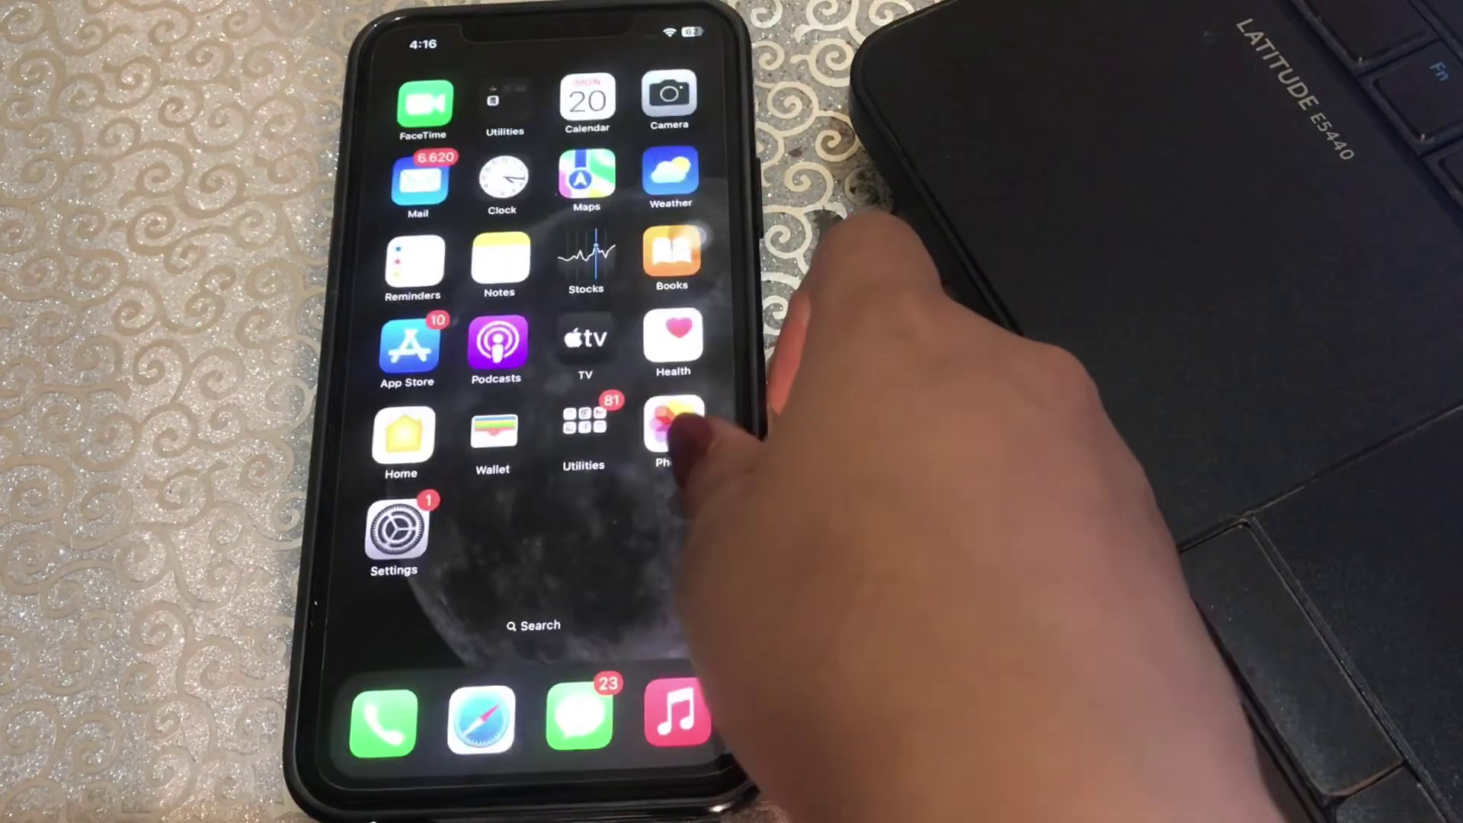
# Step: Reach the Battery page in Settings, showing Battery Percentage and Low Power Mode on
pyautogui.click(667, 432)
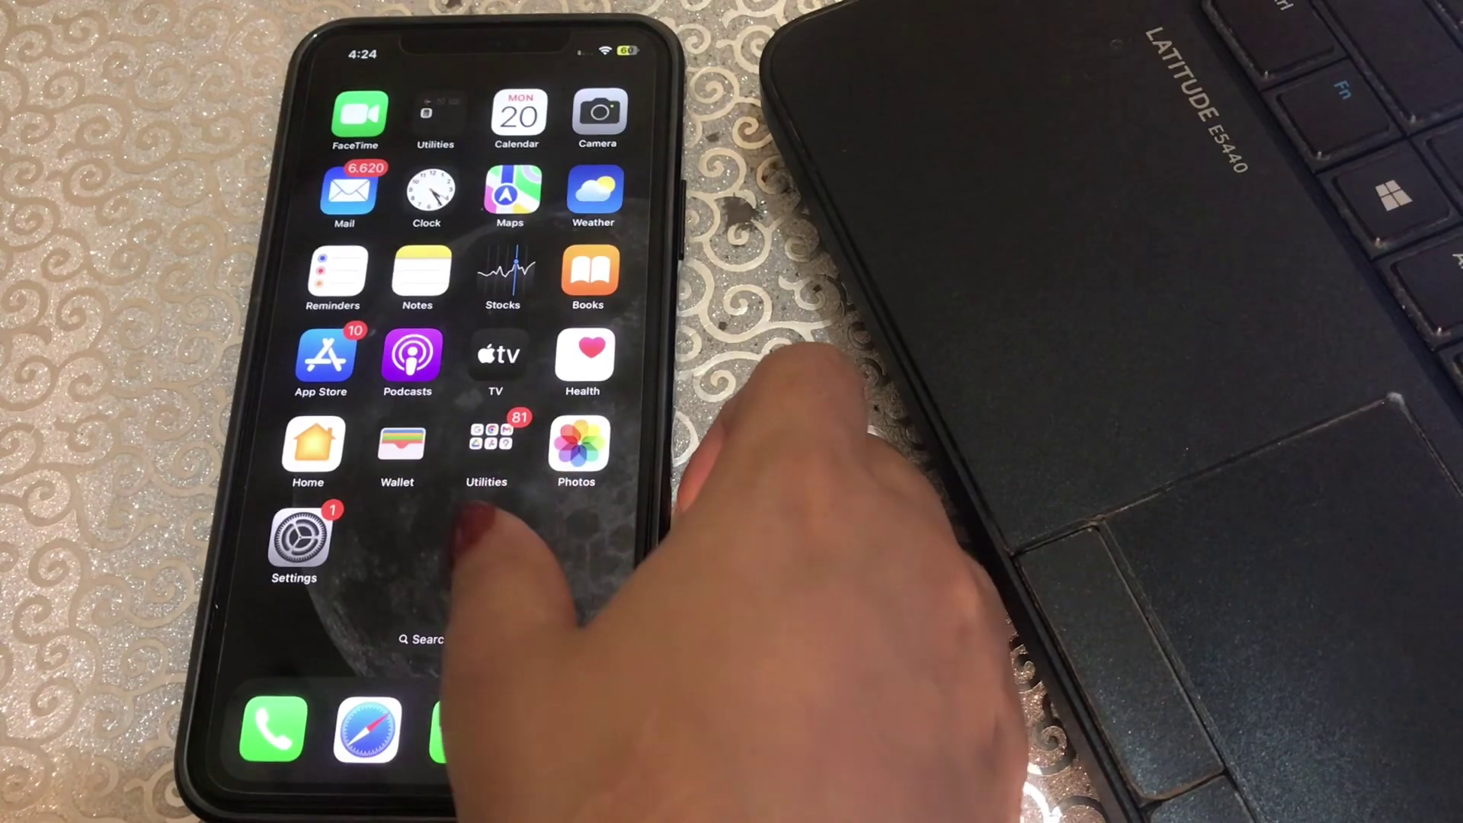
pyautogui.click(293, 537)
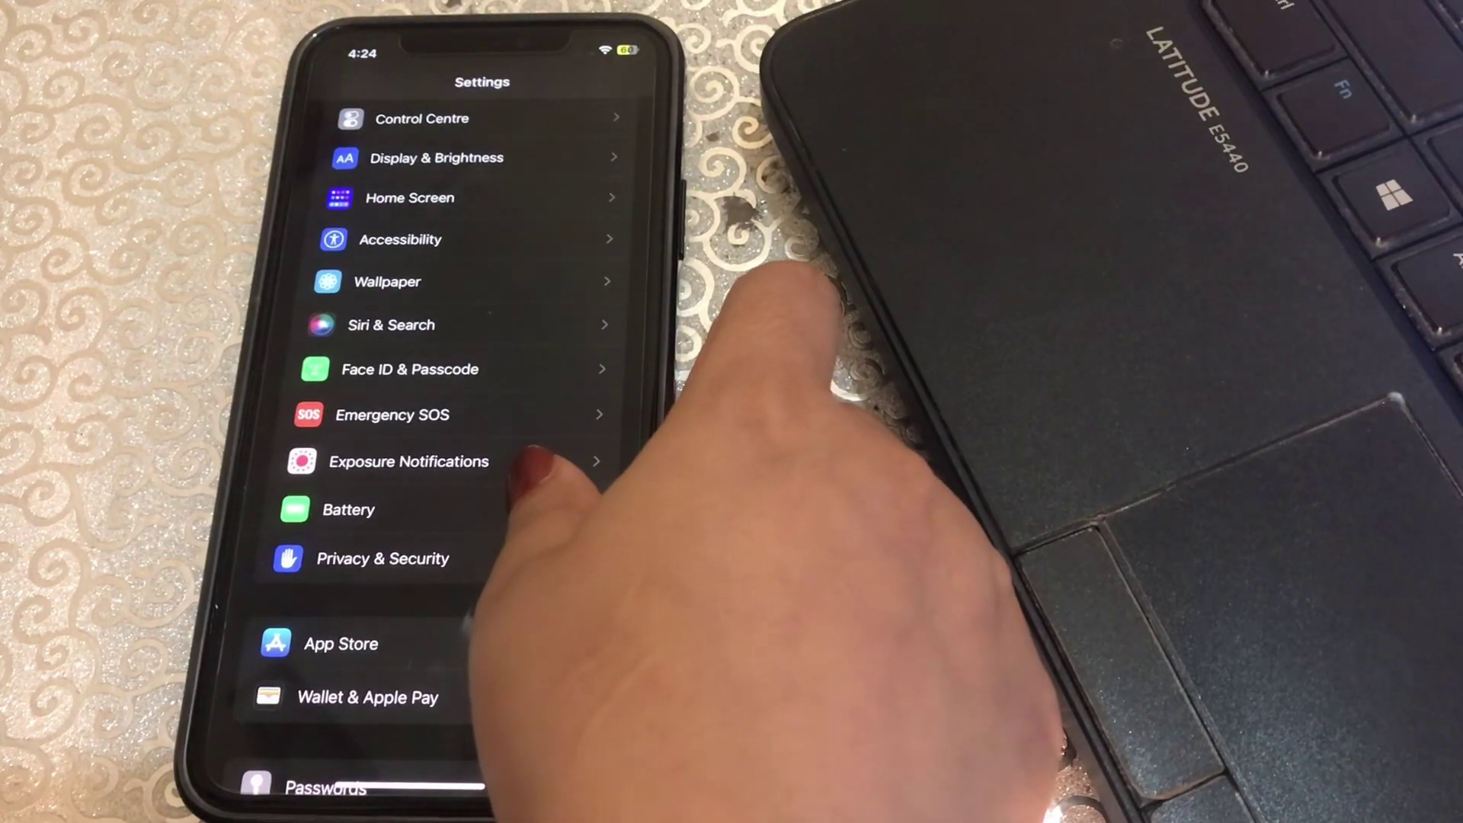
pyautogui.click(348, 509)
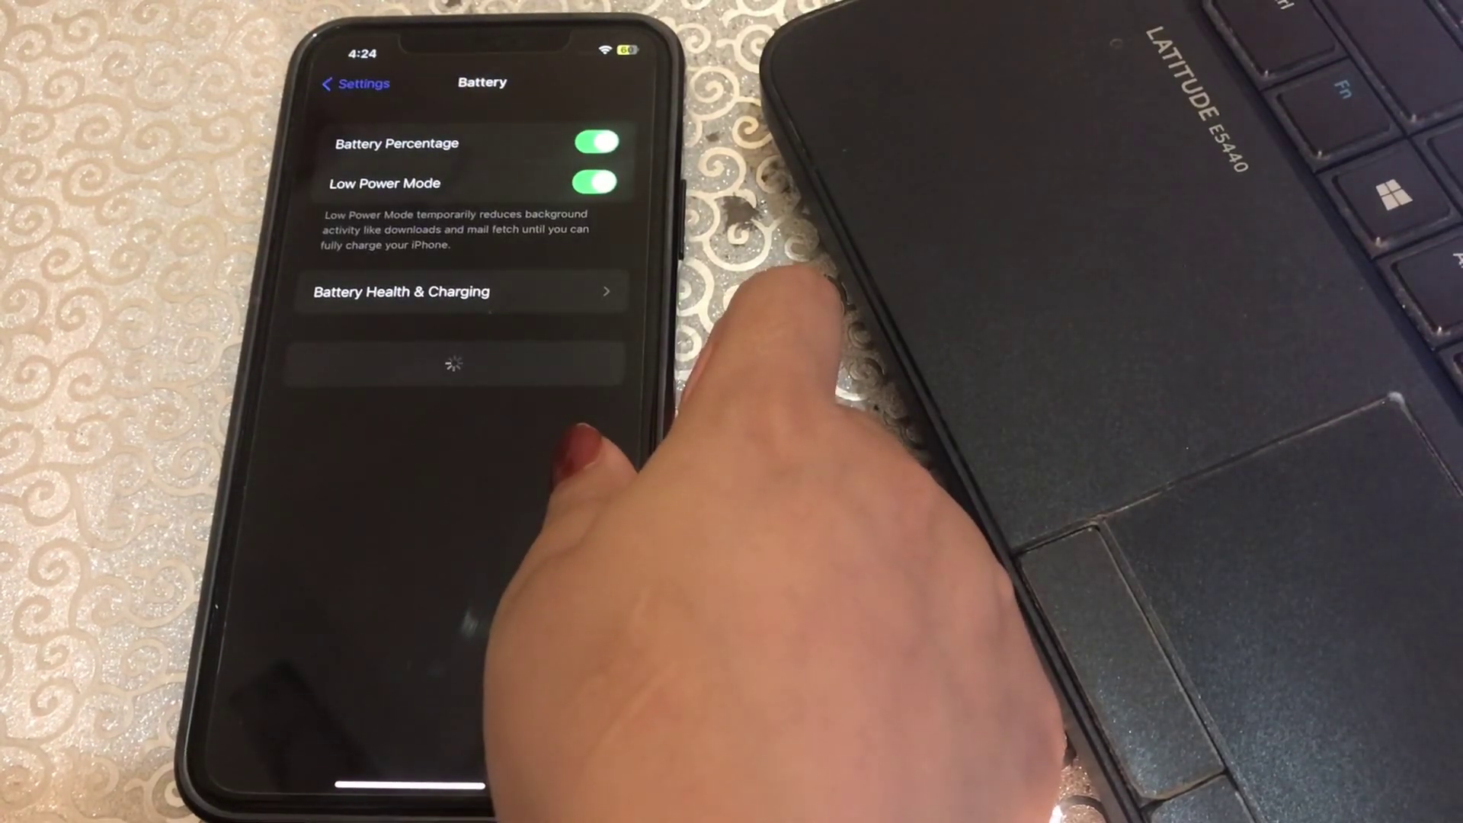